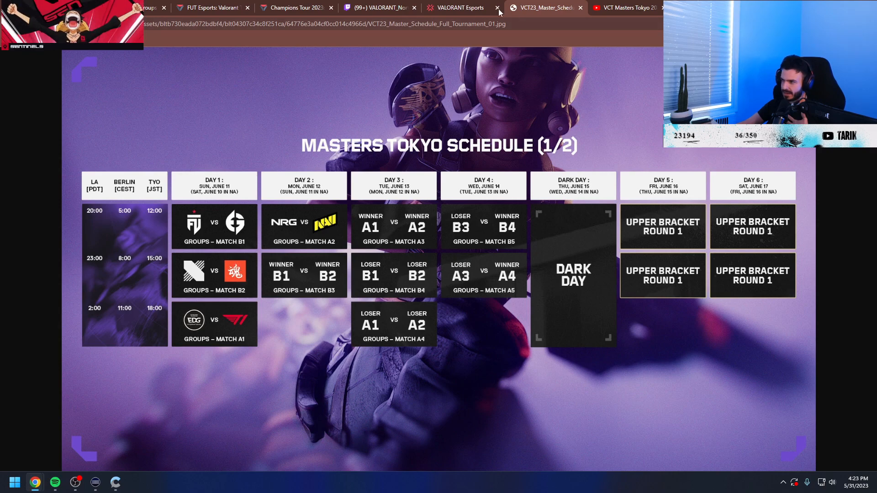
Switch from the schedule image to the live Twitch VALORANT NA Challengers stream.
{"action": "left_click", "coordinate": [456, 7]}
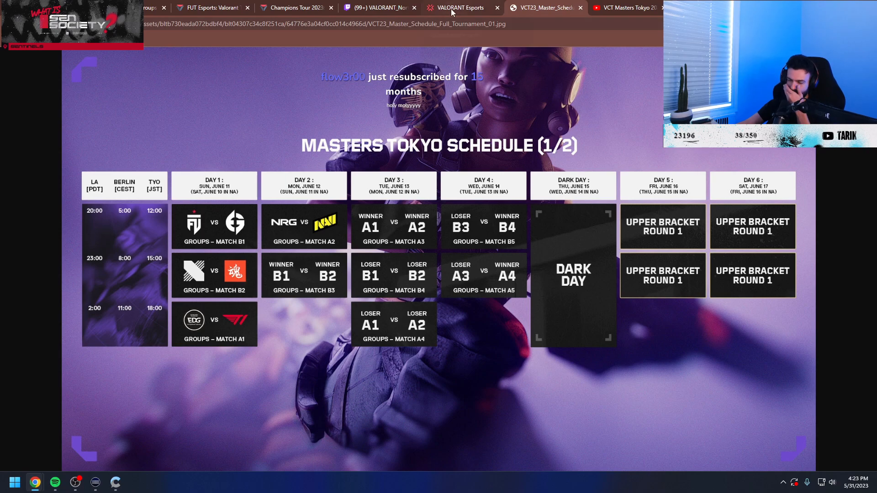
{"action": "mouse_move", "coordinate": [458, 7]}
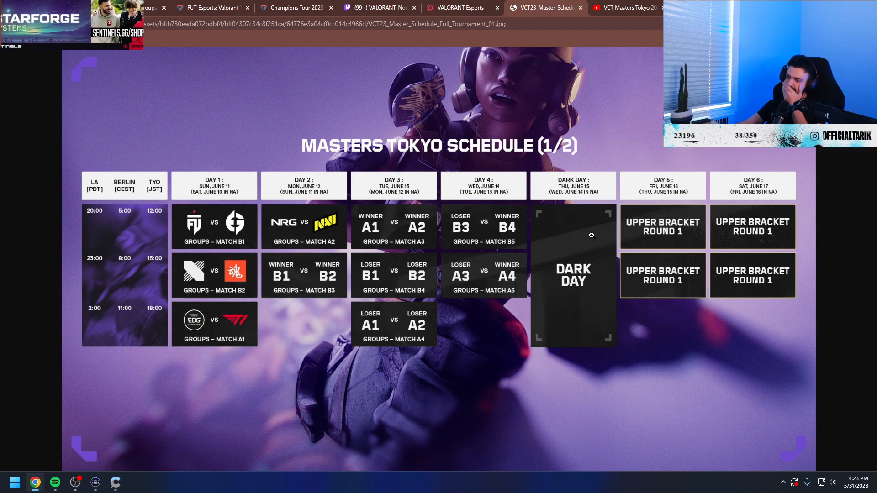
{"action": "left_click", "coordinate": [378, 7]}
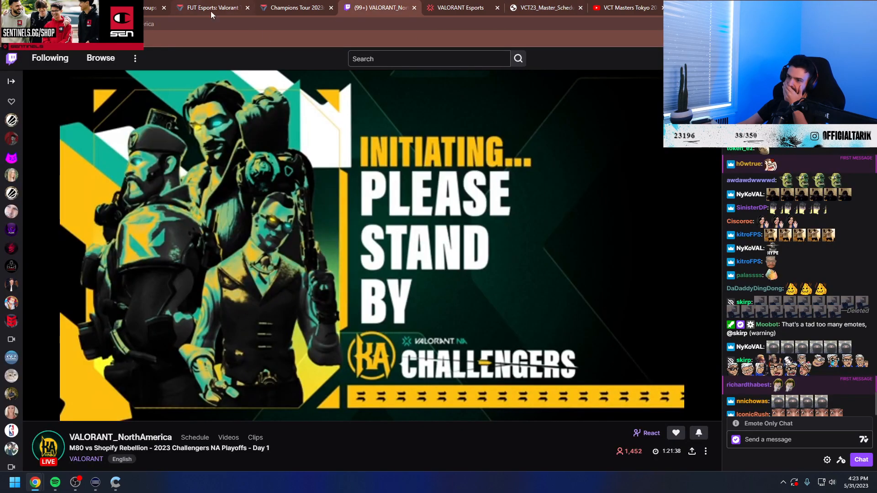
Return to the Masters Tokyo schedule image via a brief look at the VALORANT Esports bracket.
{"action": "left_click", "coordinate": [541, 7]}
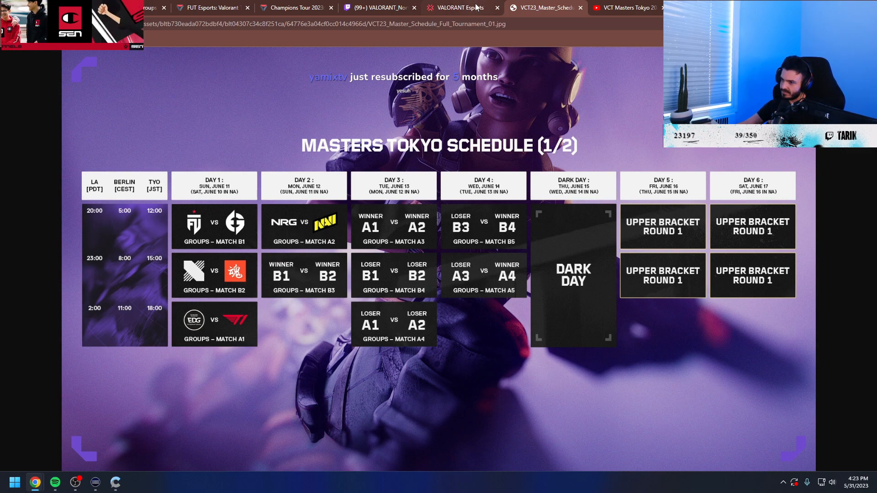
{"action": "left_click", "coordinate": [456, 8]}
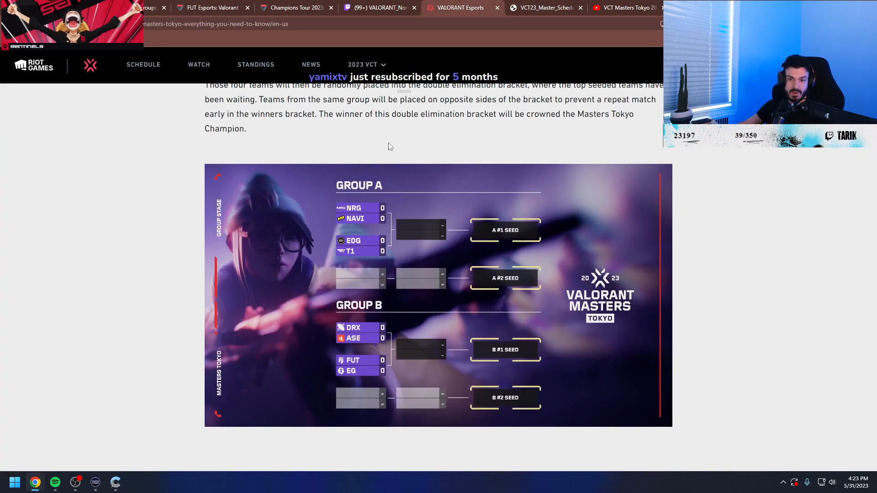
{"action": "left_click", "coordinate": [540, 7]}
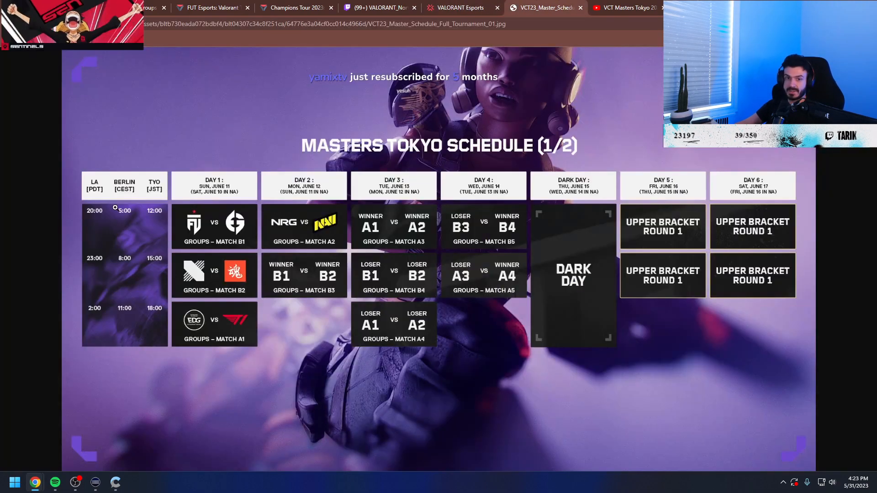